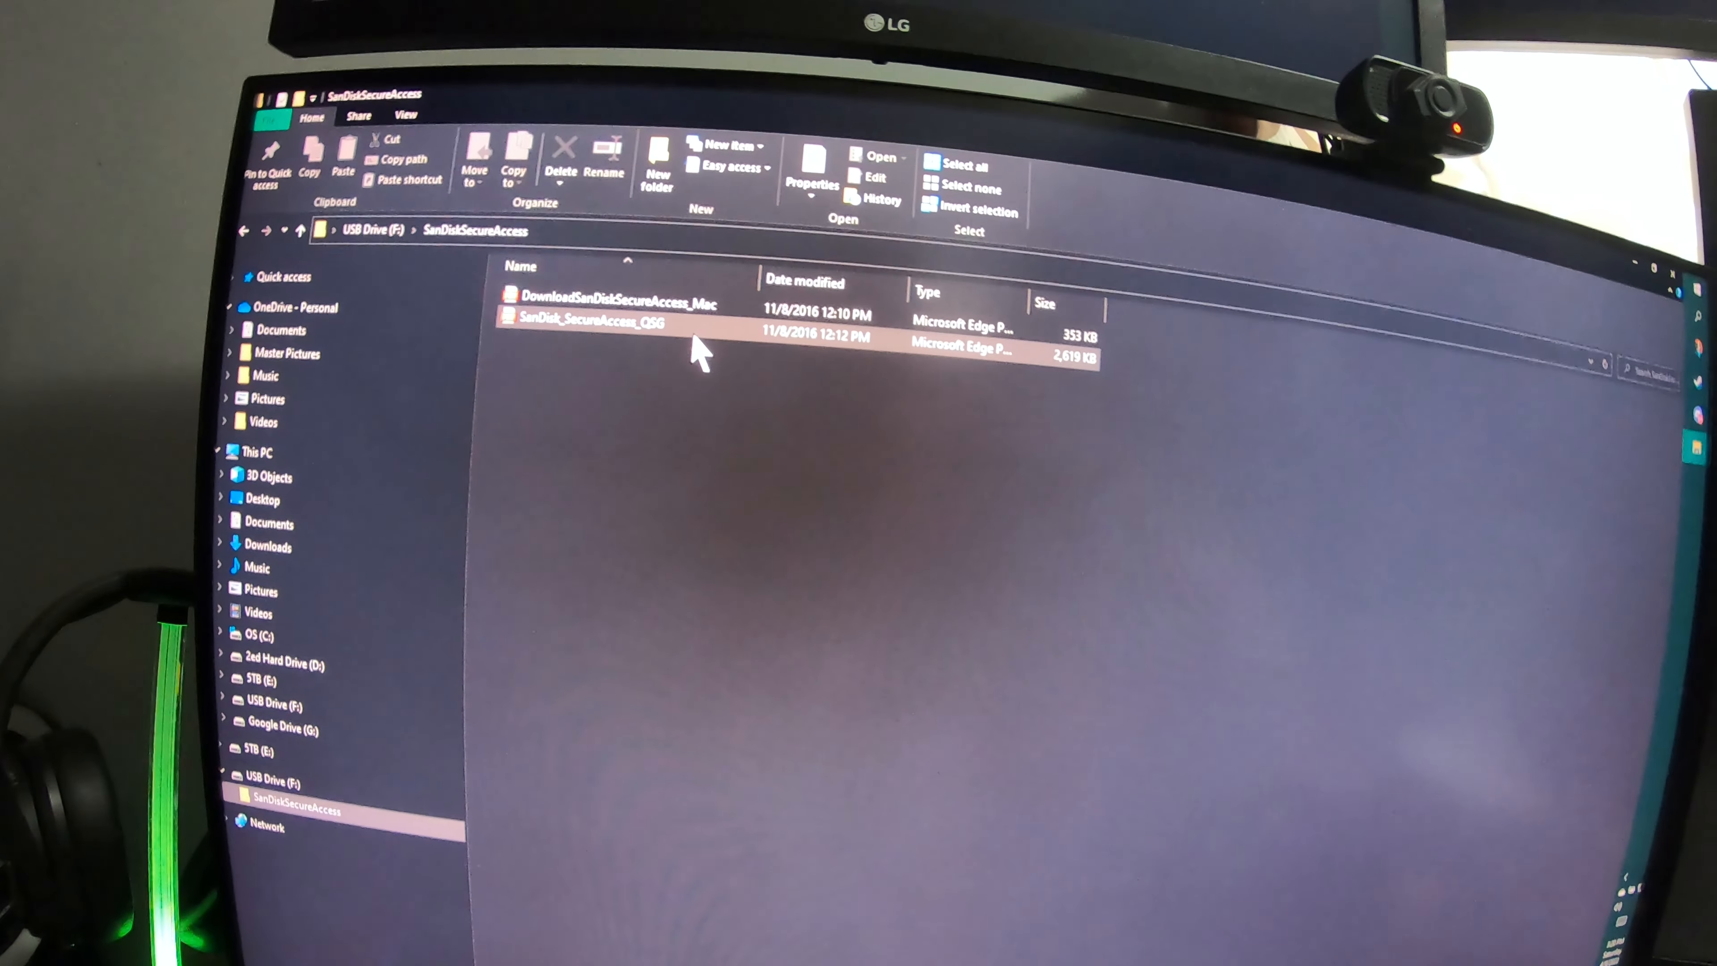
- Paste the copied items into Videos > Captures and launch SanDiskSecureAccessV3.01 from the USB drive
double_click(587, 321)
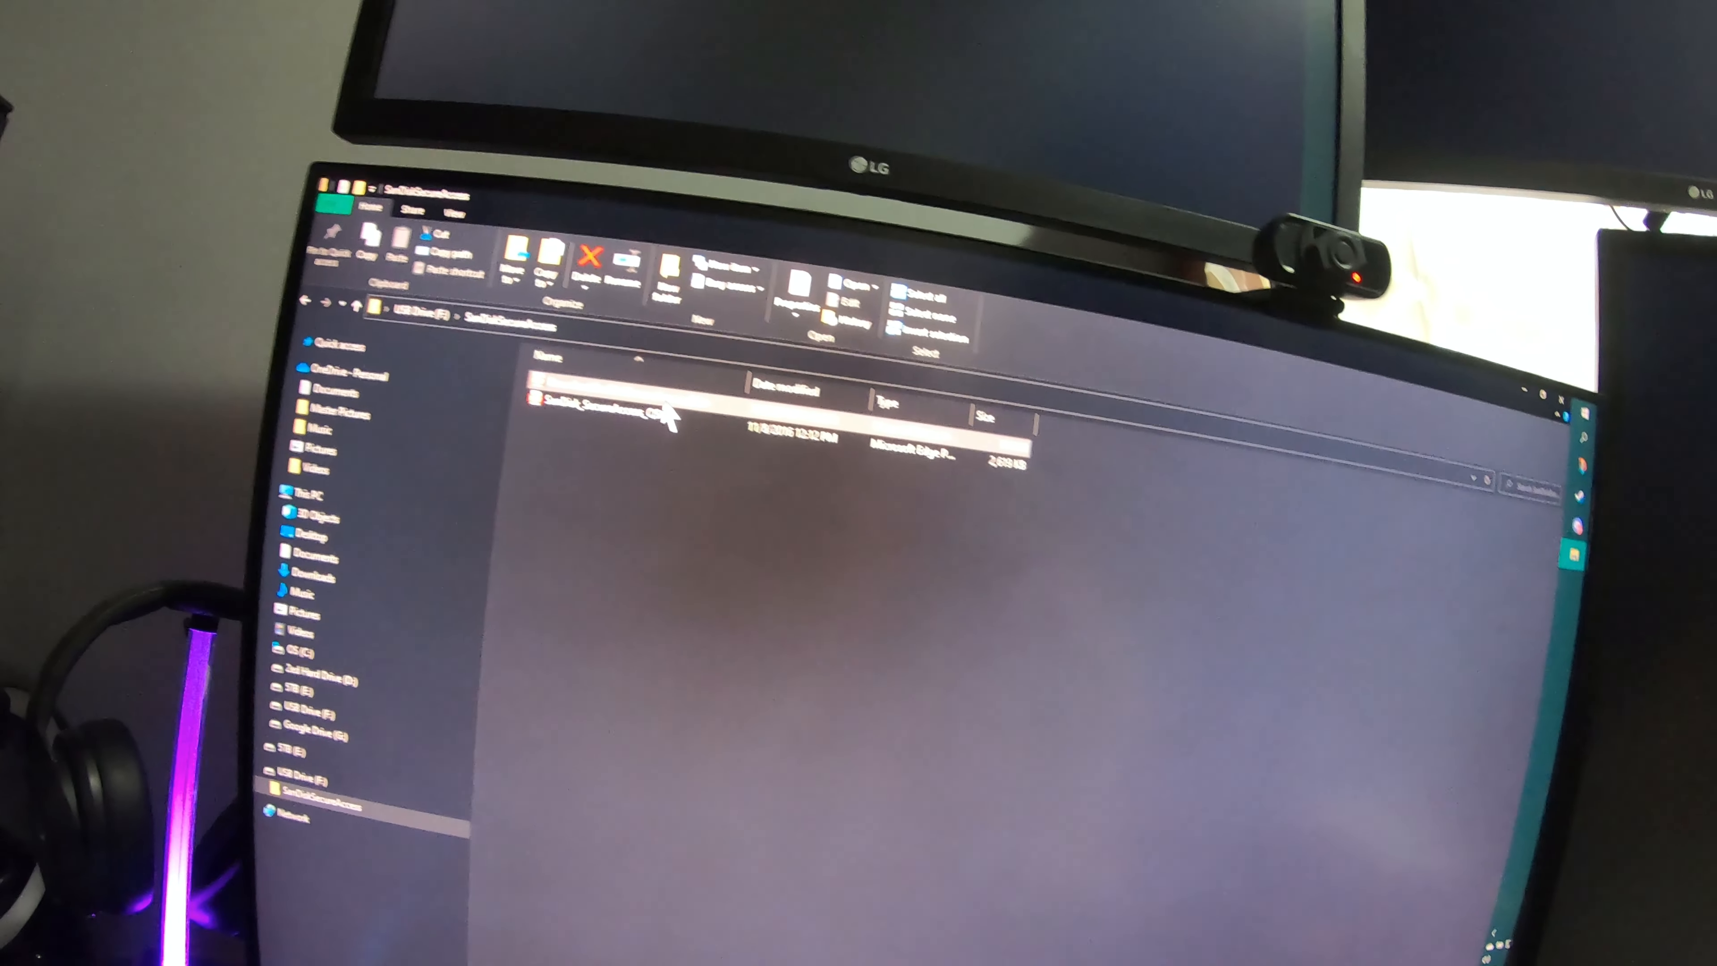
left_click(565, 207)
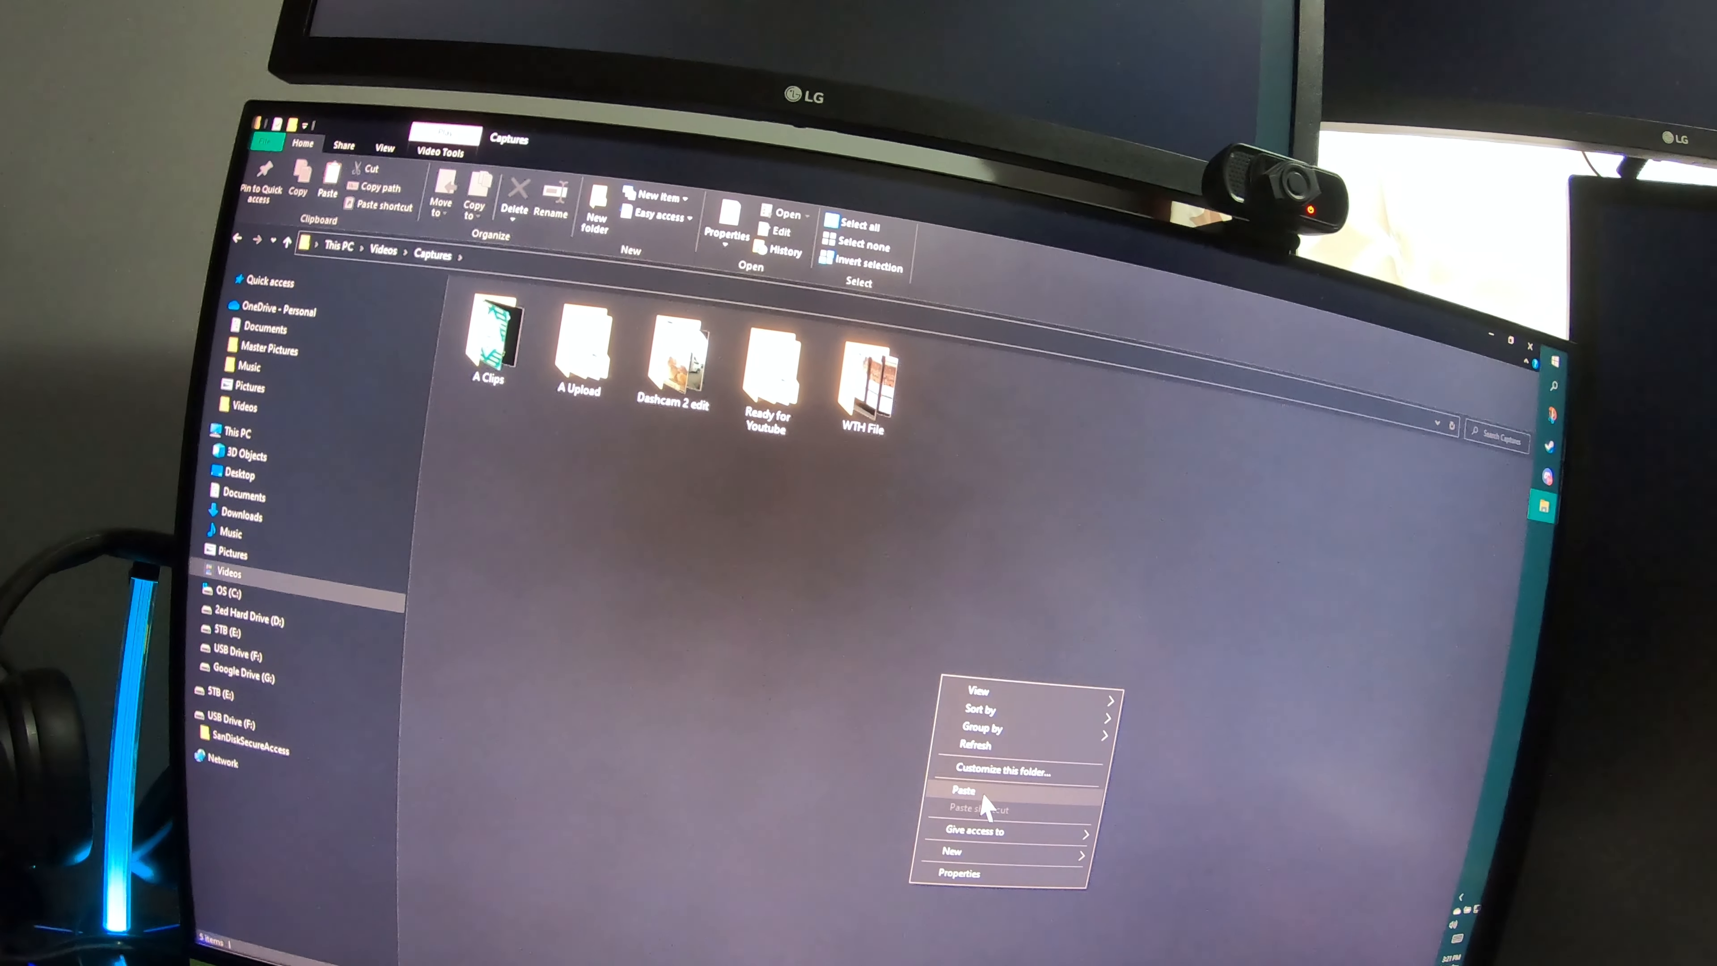
left_click(967, 790)
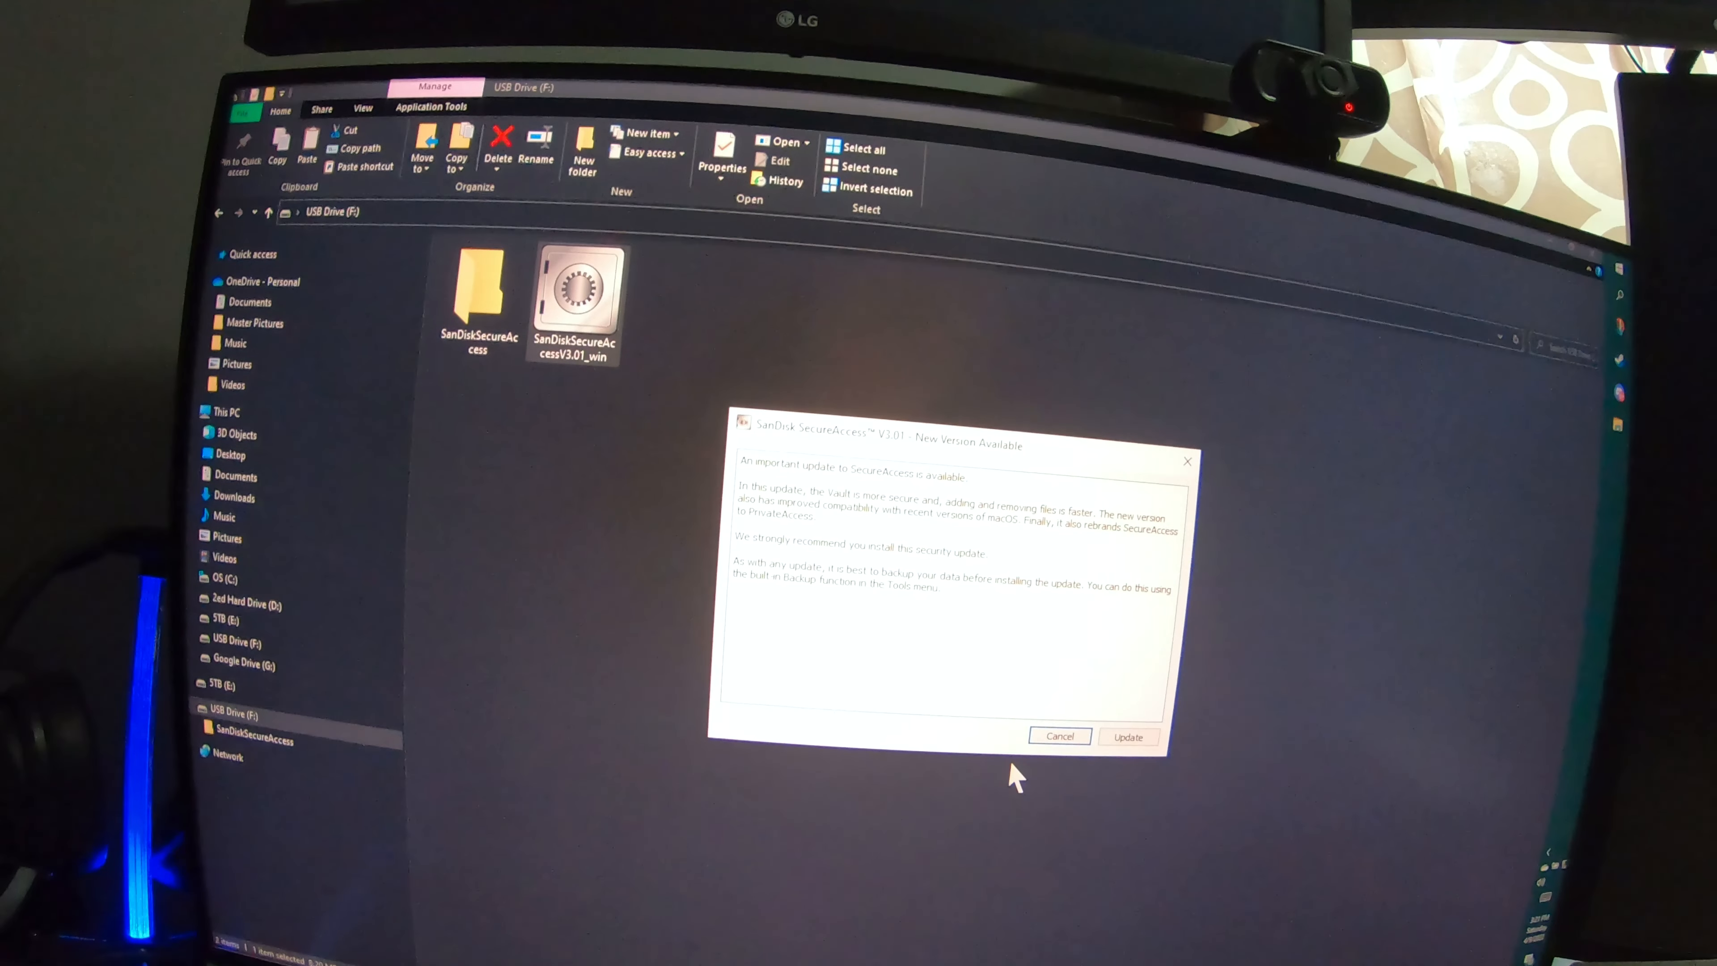
- Accept the 'New Version Available' update so the installer proceeds to PrivateAccess
left_click(1129, 736)
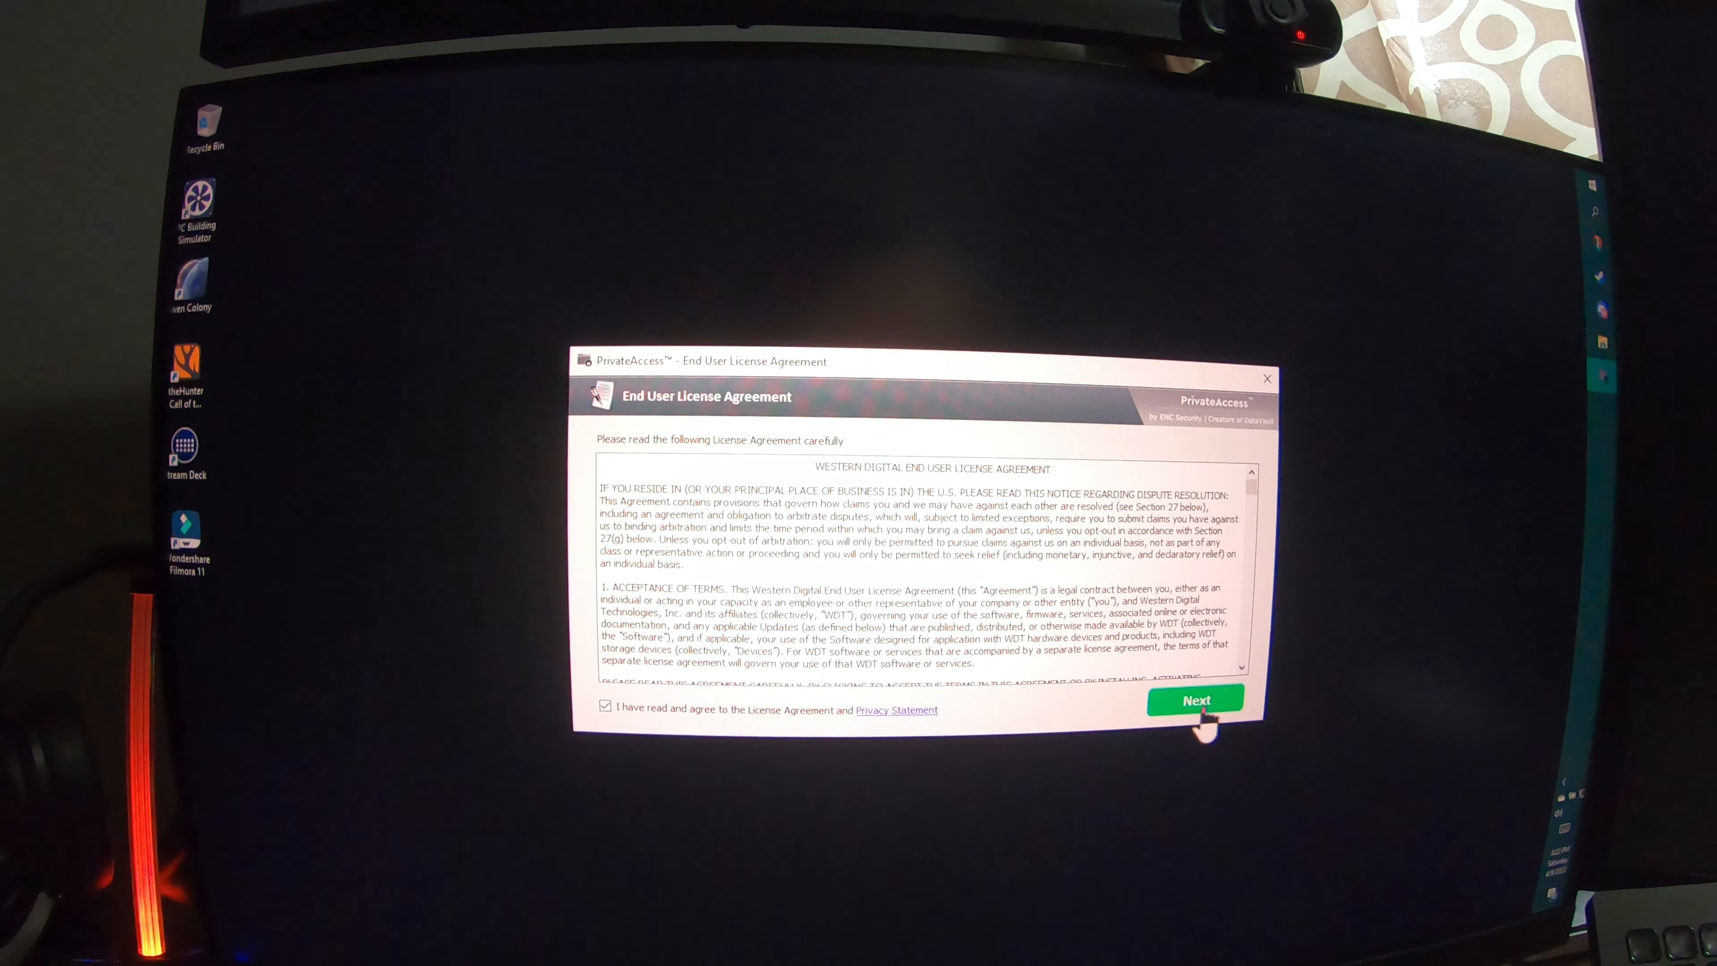
- Confirm the accepted License Agreement with Next to finish installing PrivateAccess
left_click(1197, 701)
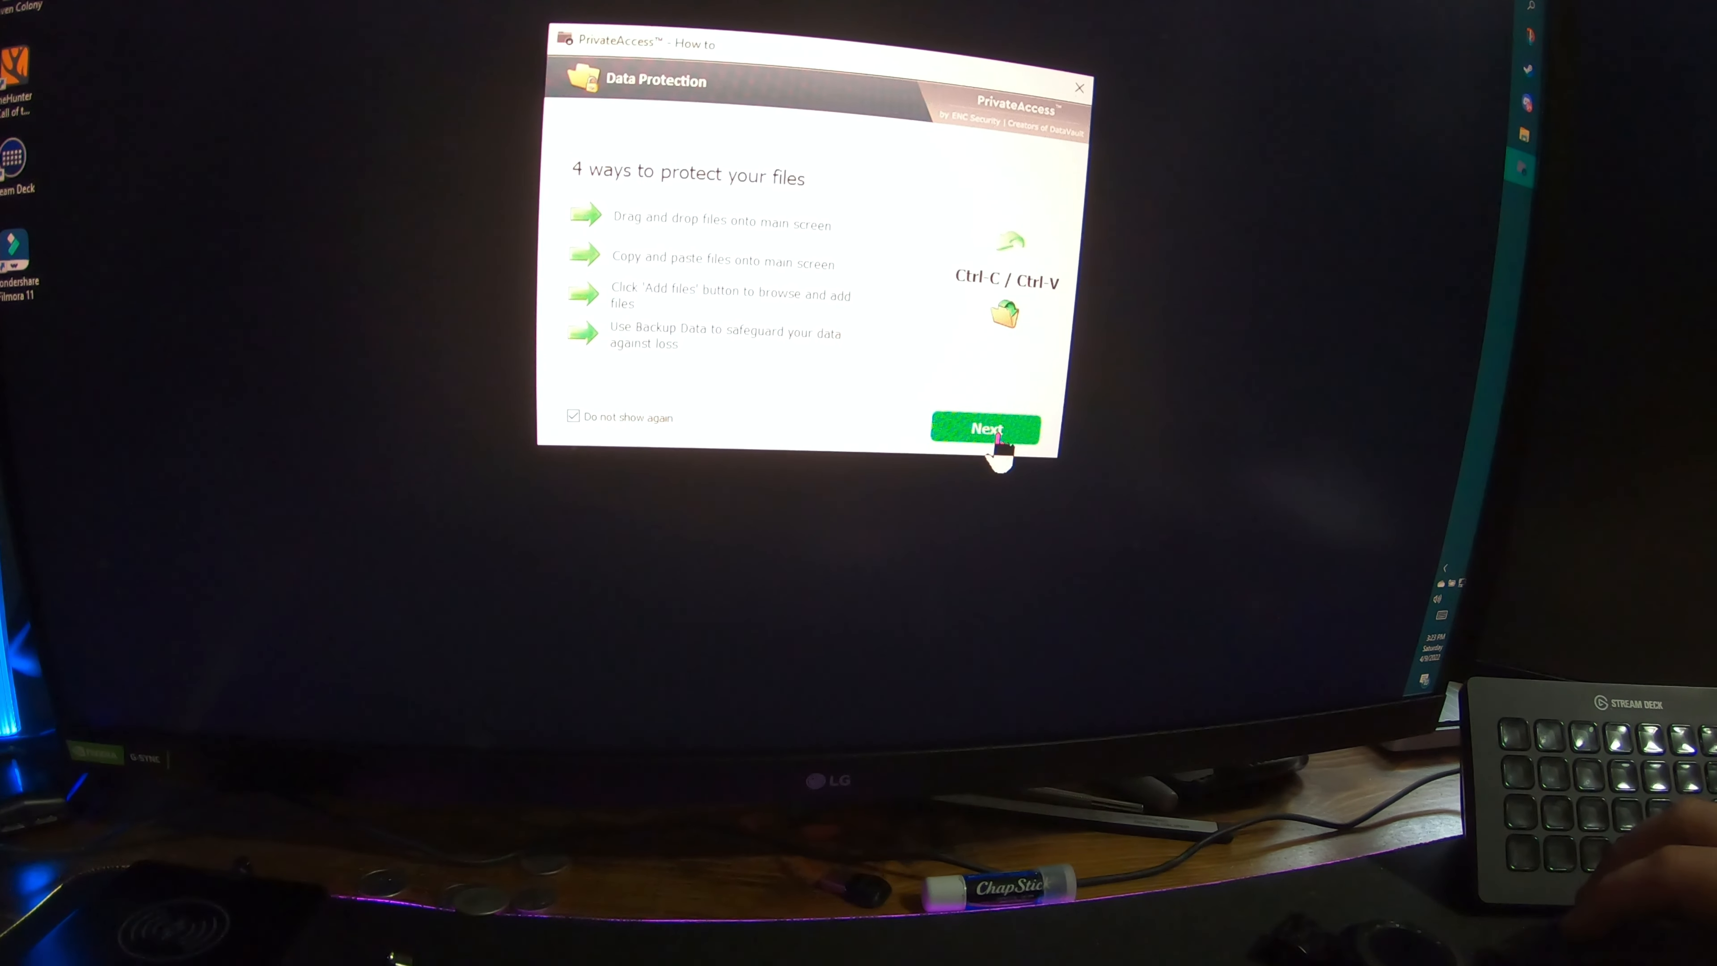
- Dismiss the Data Protection 'How to' tips with 'Do not show again' and continue
left_click(987, 429)
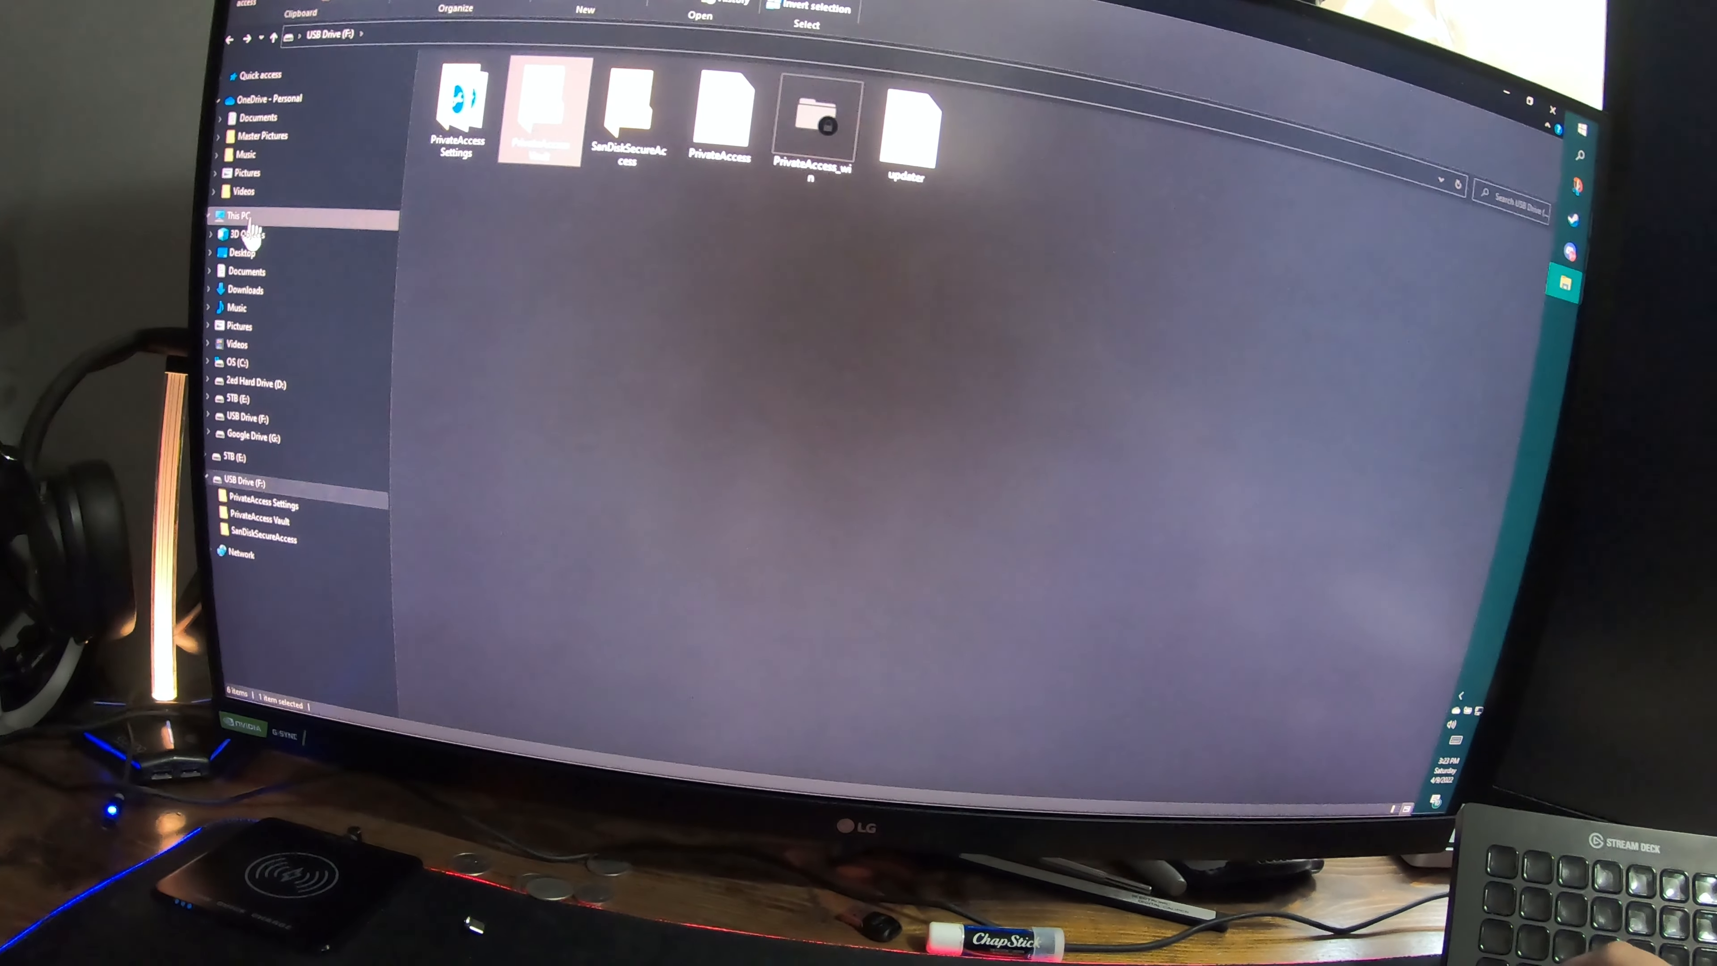
- Return to This PC, where the USB drive reports 57.2 GB free of 57.2 GB
left_click(241, 216)
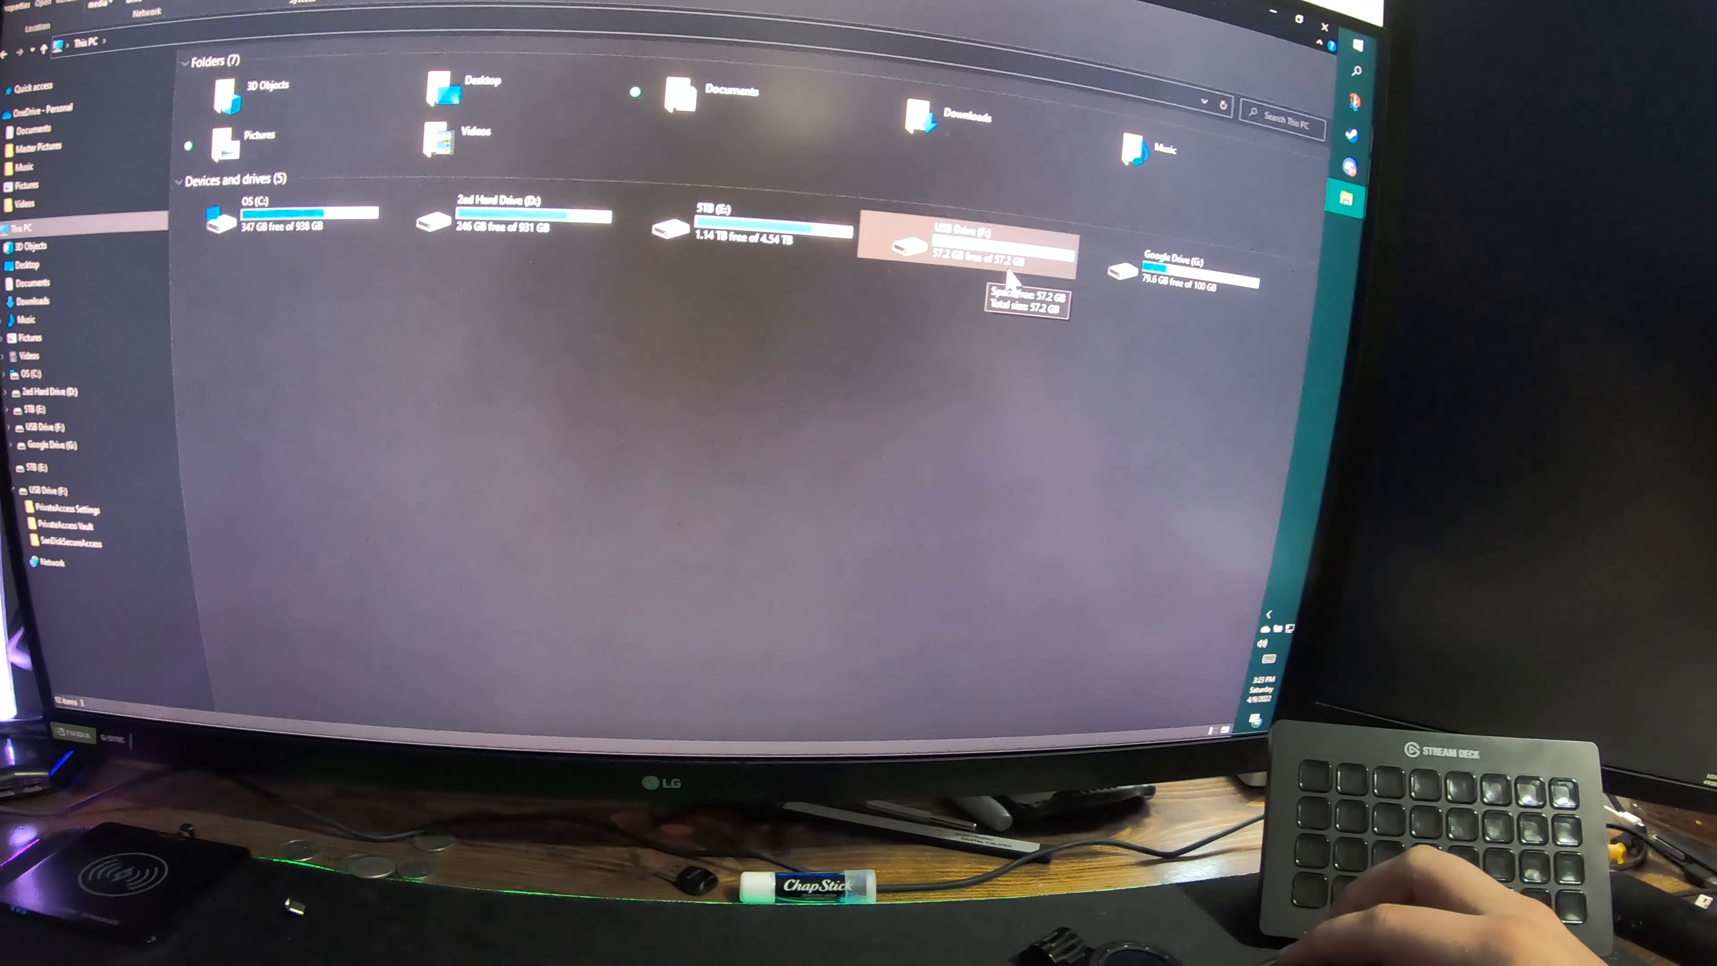
- Enter USB Drive (F:) and view the protected picture listed in the PrivateAccess vault
double_click(967, 245)
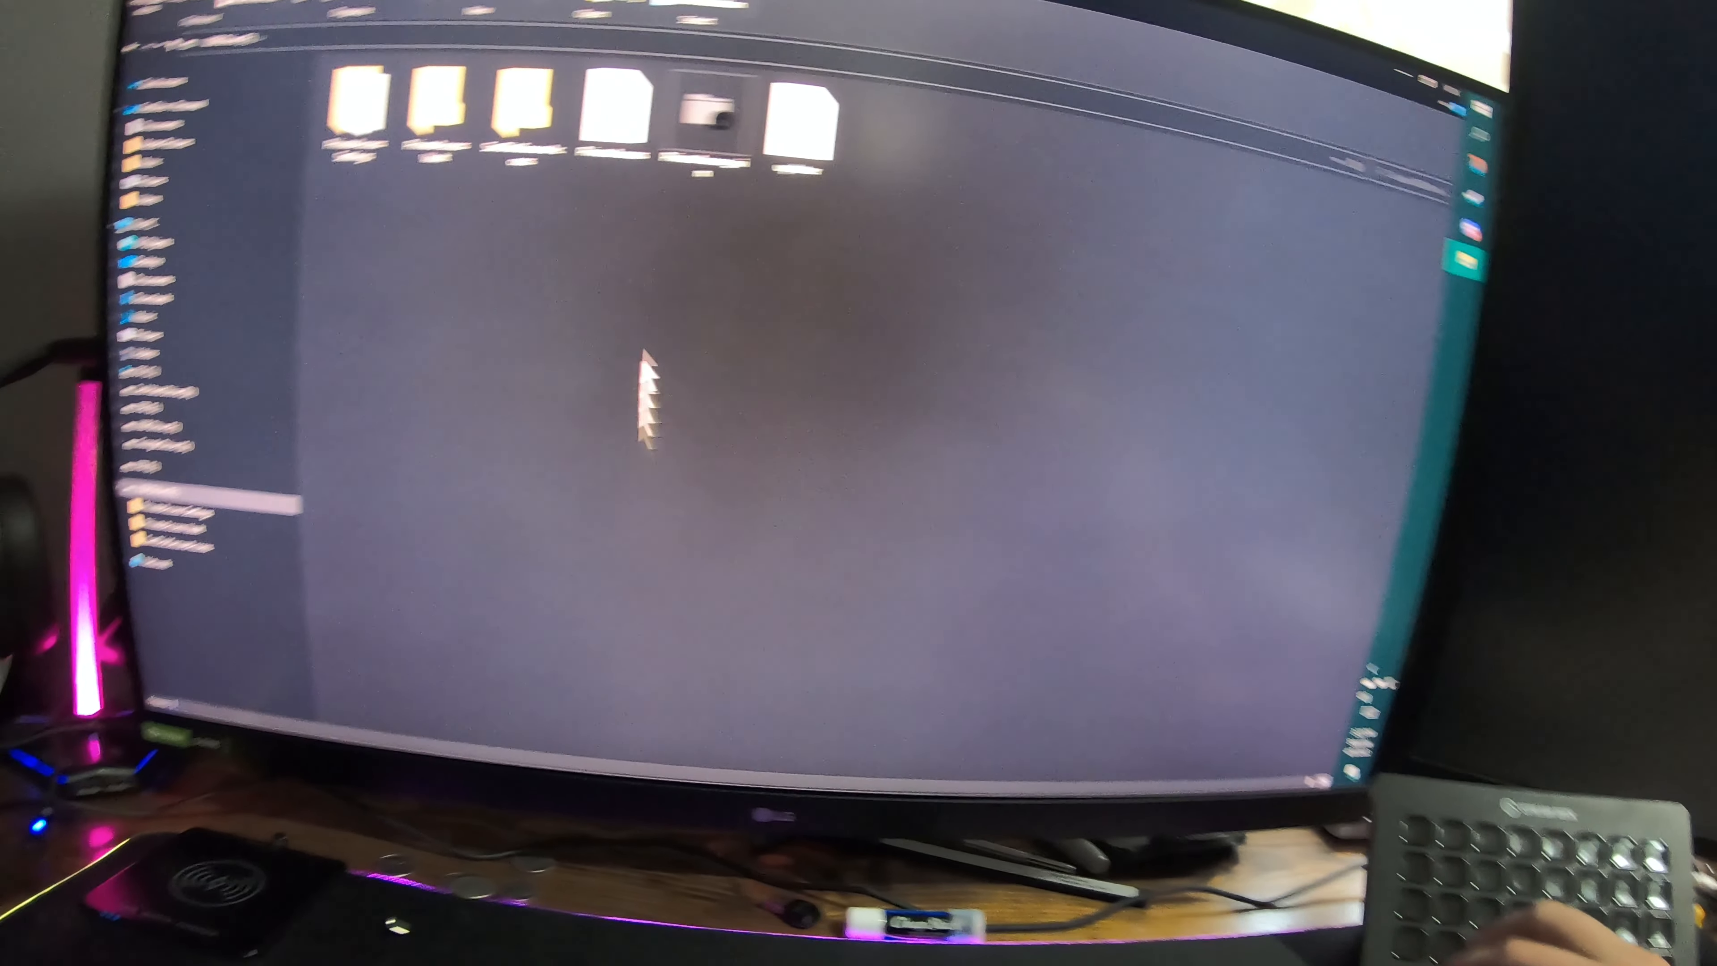
right_click(754, 121)
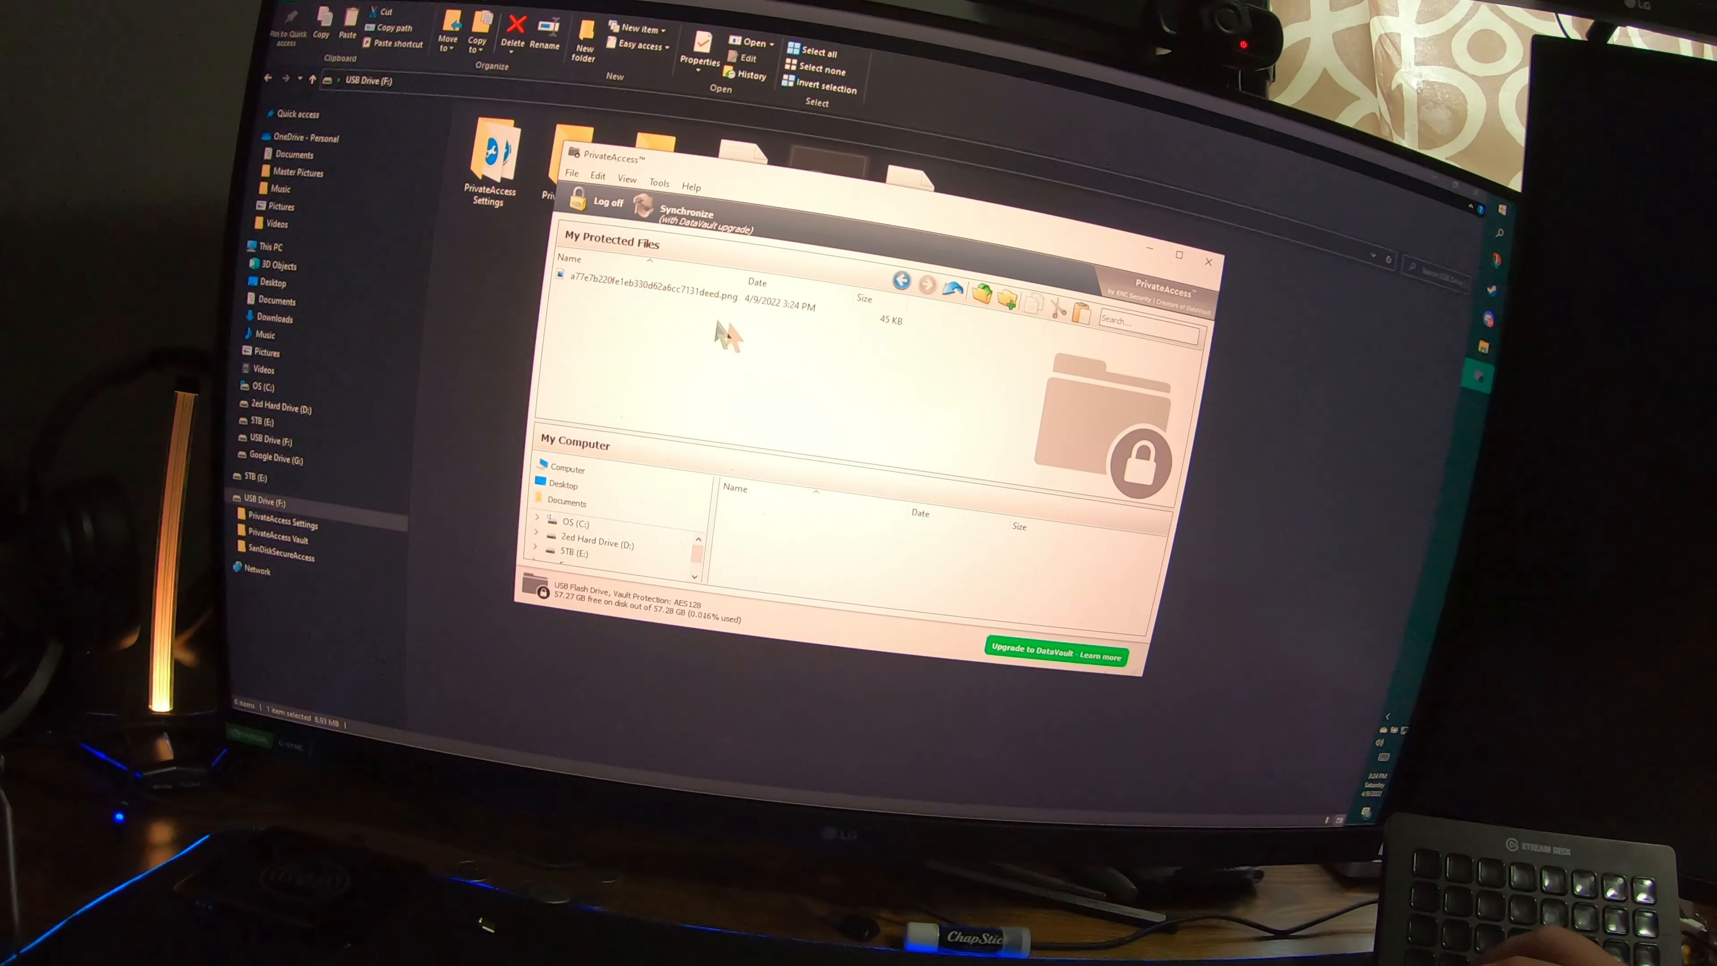
double_click(635, 285)
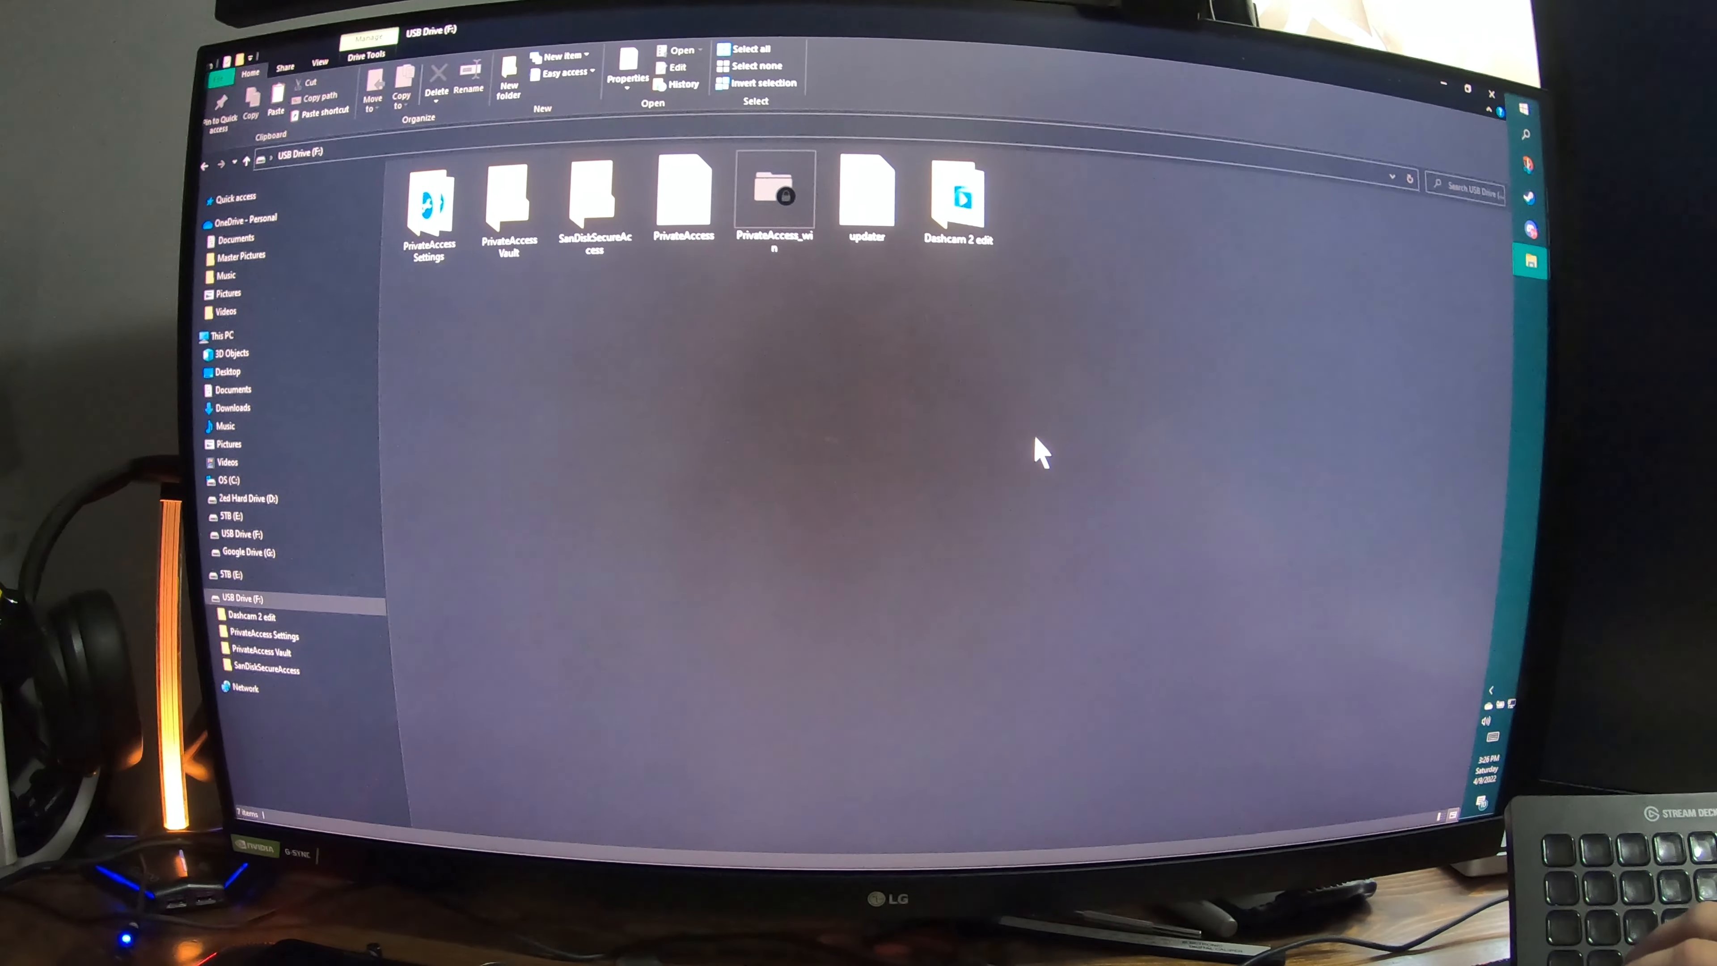
mouse_move(955, 204)
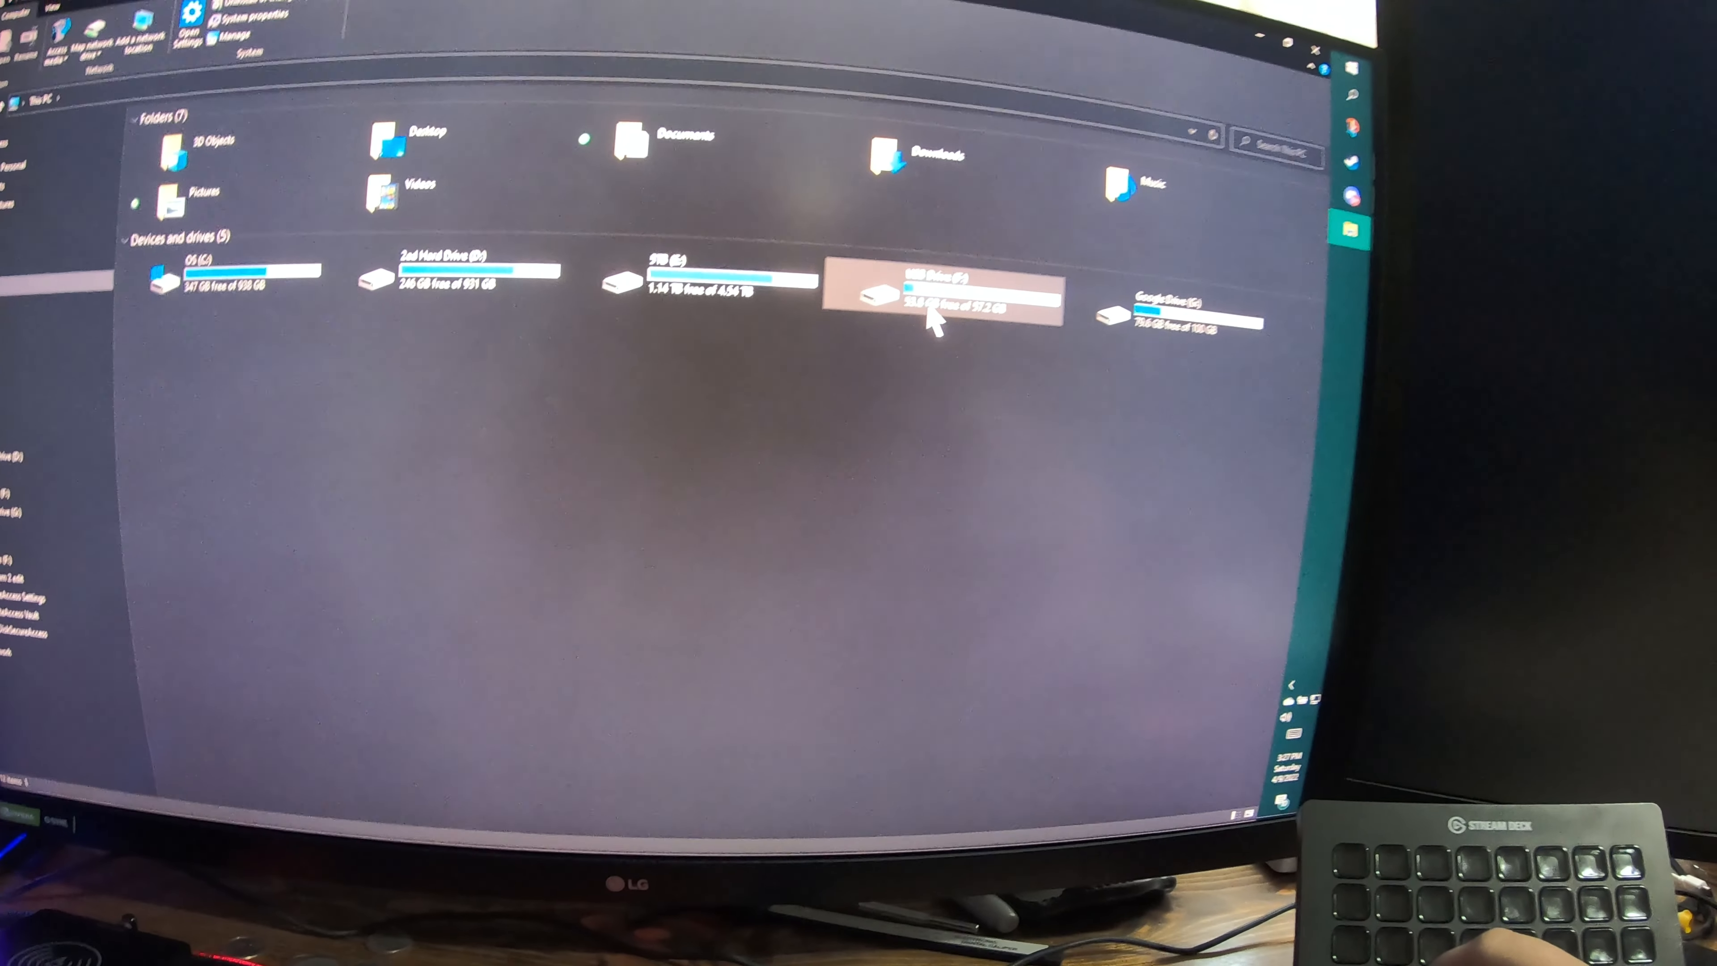
double_click(941, 294)
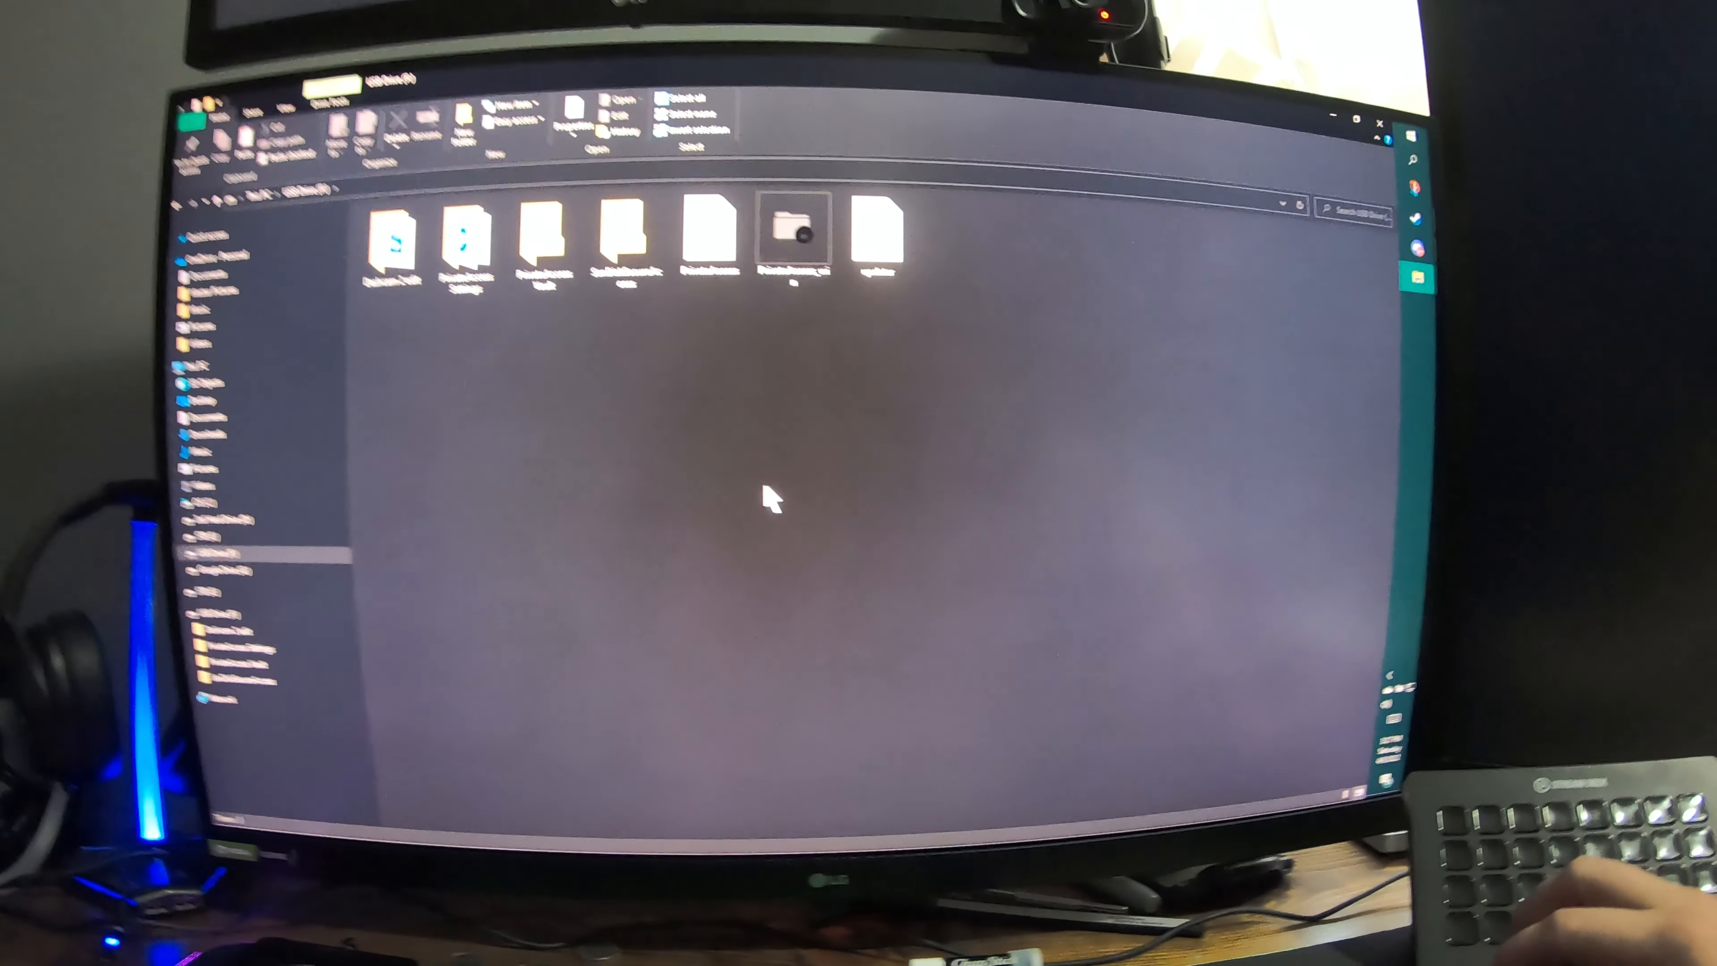